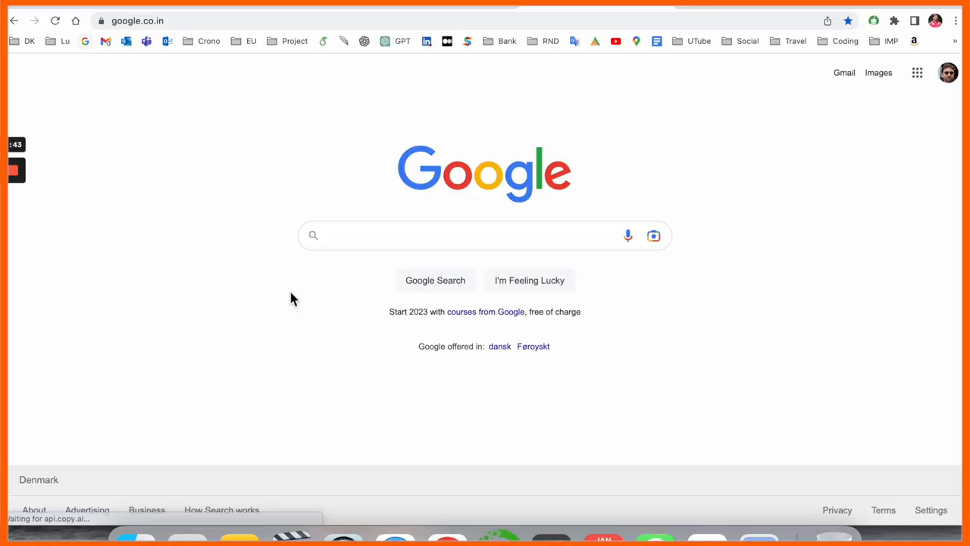
# Step: Navigate from the Google home page to copy.ai and reach the logged-in app dashboard
pyautogui.write('copy.ai/?via=start')
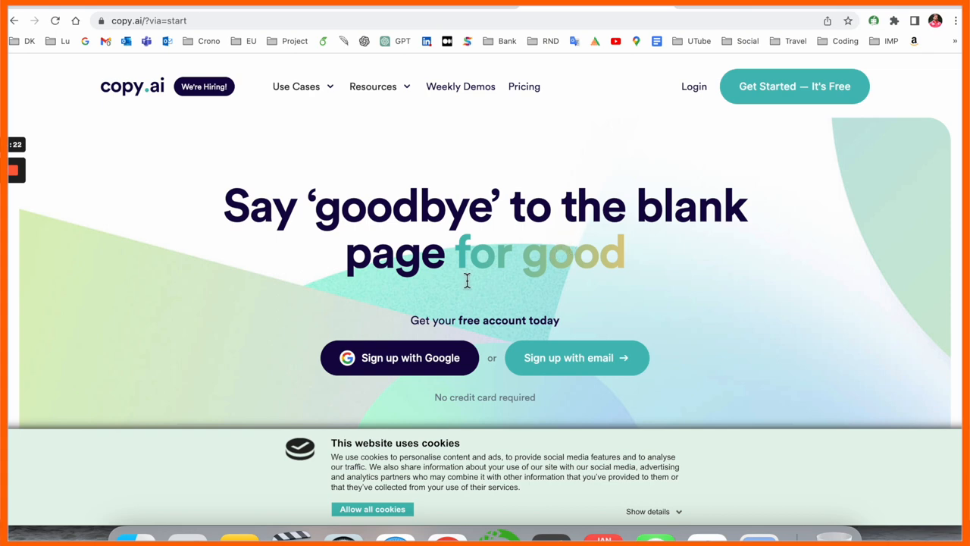
pyautogui.scroll(-3)
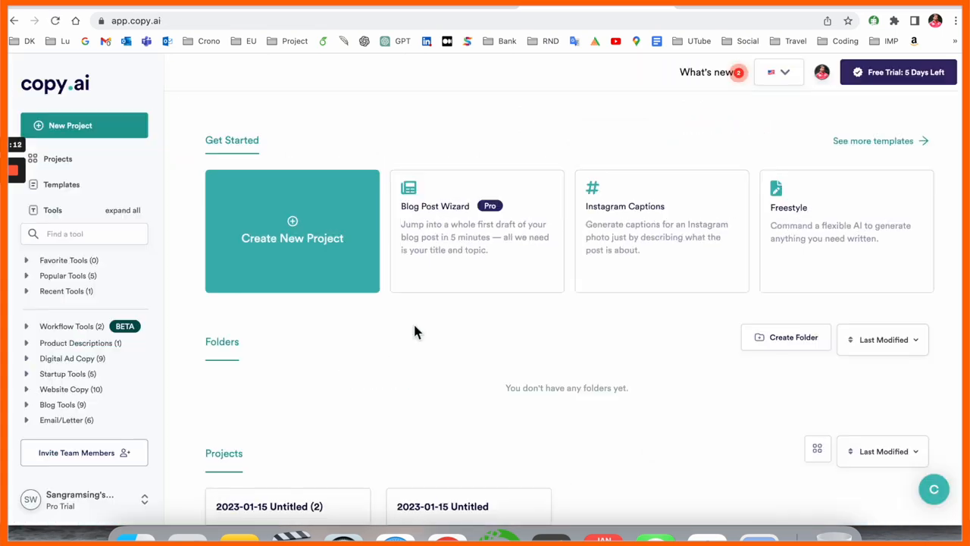
# Step: Review the dashboard's untitled projects and dismiss the project options list
pyautogui.scroll(-3)
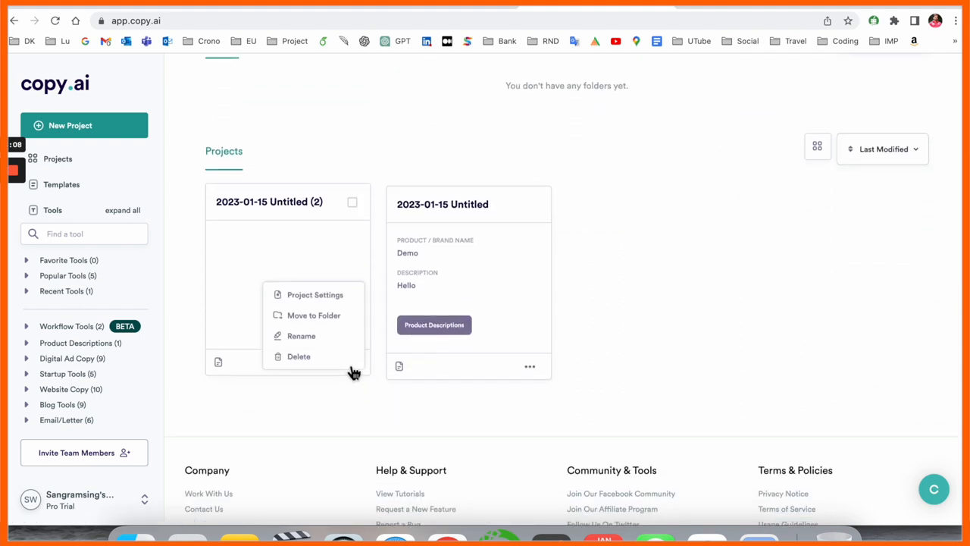
pyautogui.click(298, 356)
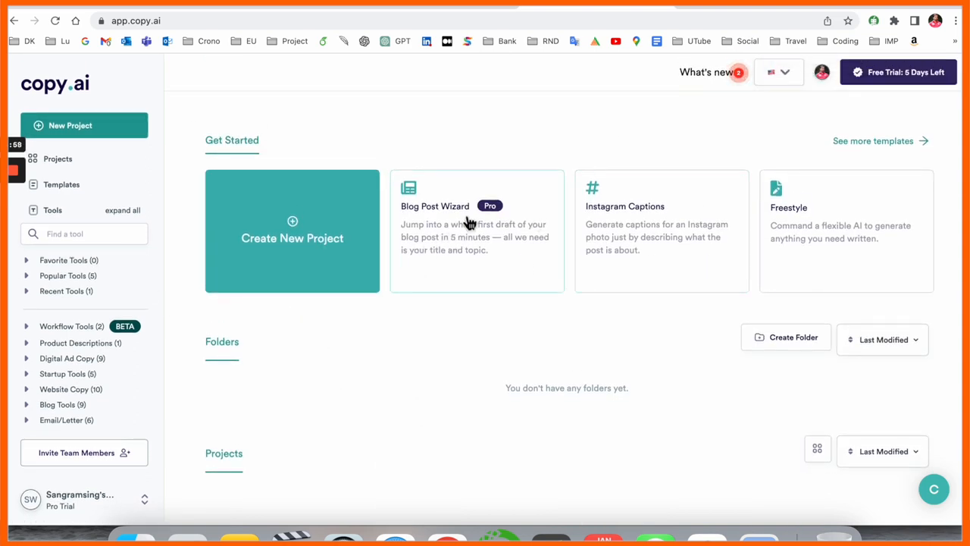
pyautogui.moveTo(461, 235)
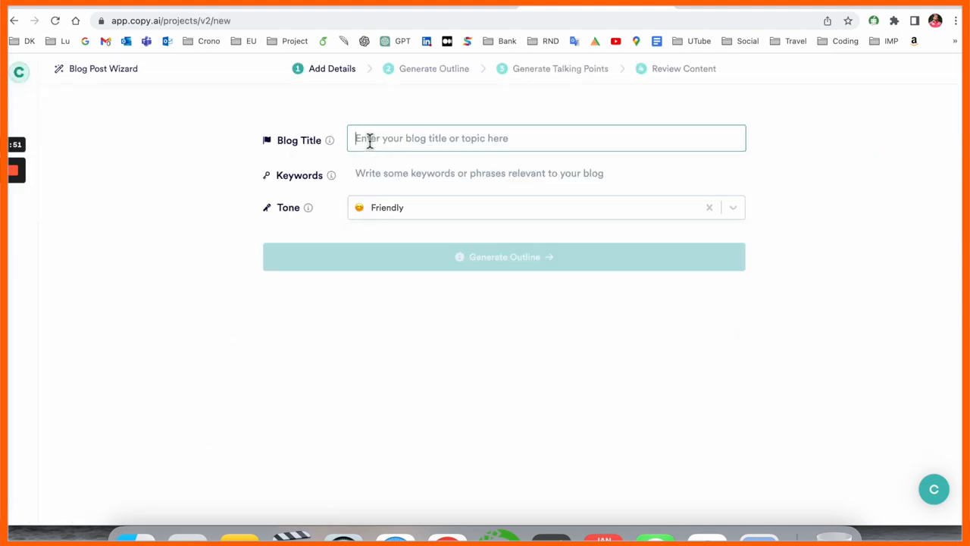
# Step: Enter the blog title 'Build an Application Digital History using Natural Language Processing' and keywords NLP, AI
pyautogui.write('Build an Application Digital History using Natural Language Processing')
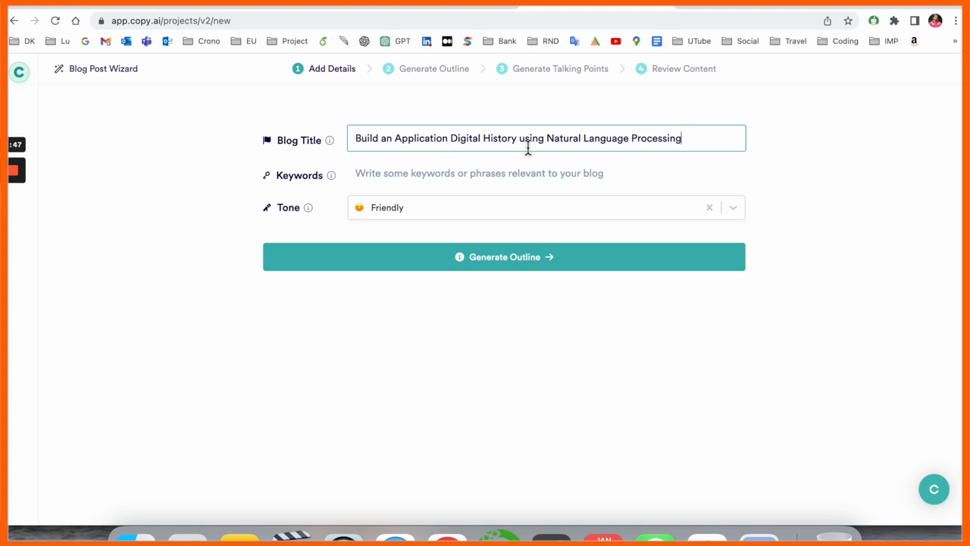
pyautogui.click(546, 173)
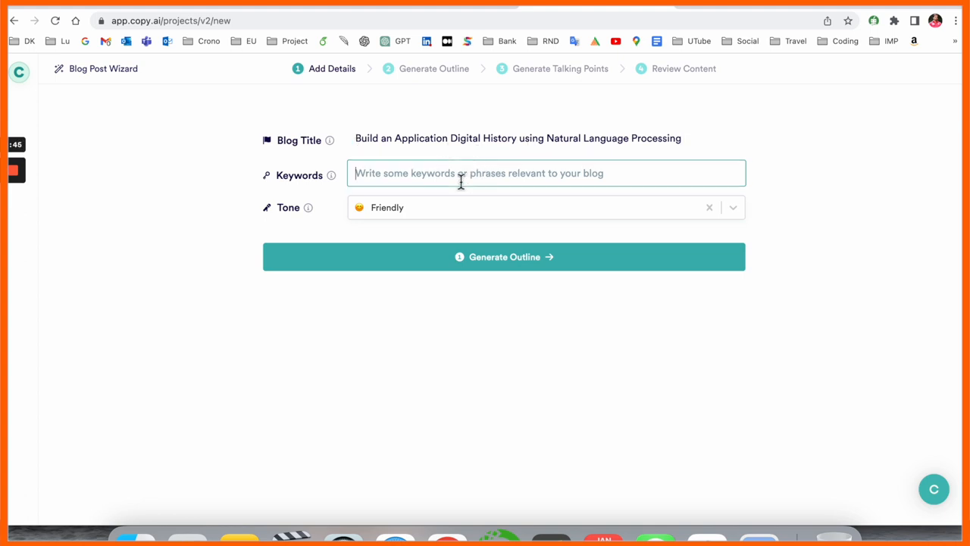
pyautogui.write('NLp')
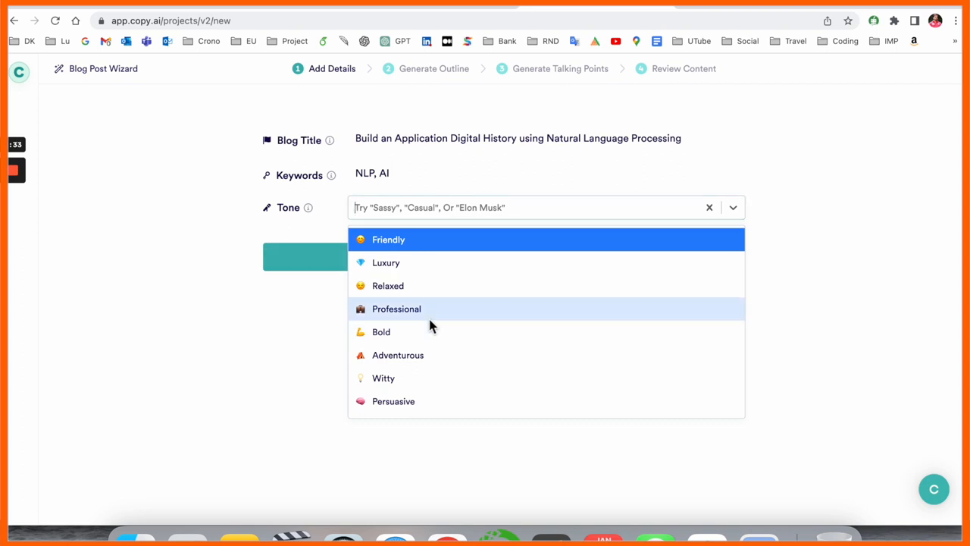
# Step: Set the tone to Professional and generate the blog outline
pyautogui.click(397, 309)
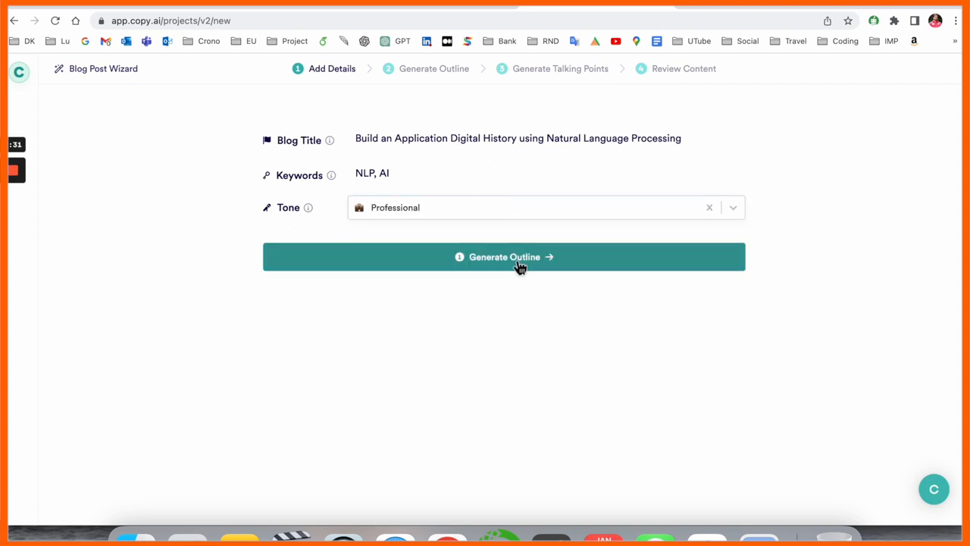
pyautogui.click(503, 256)
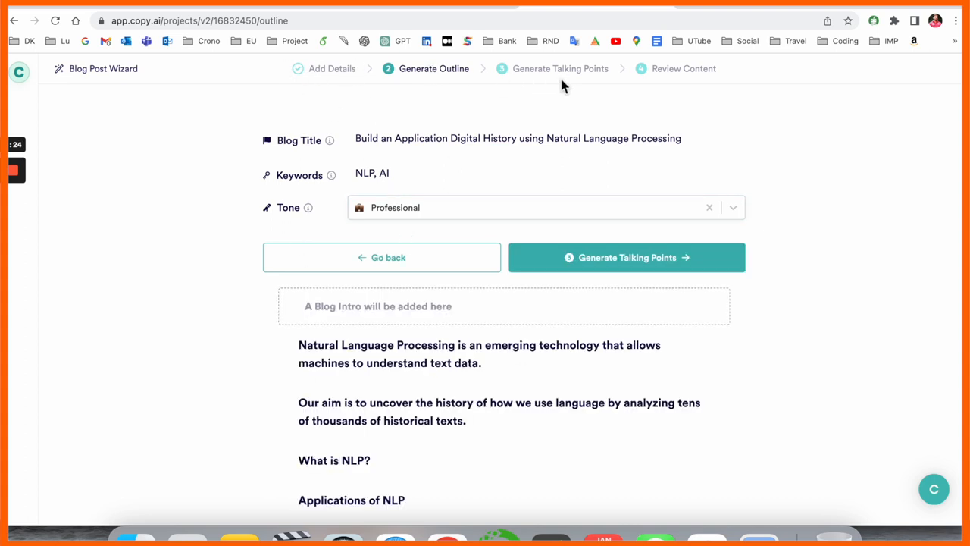
pyautogui.moveTo(696, 79)
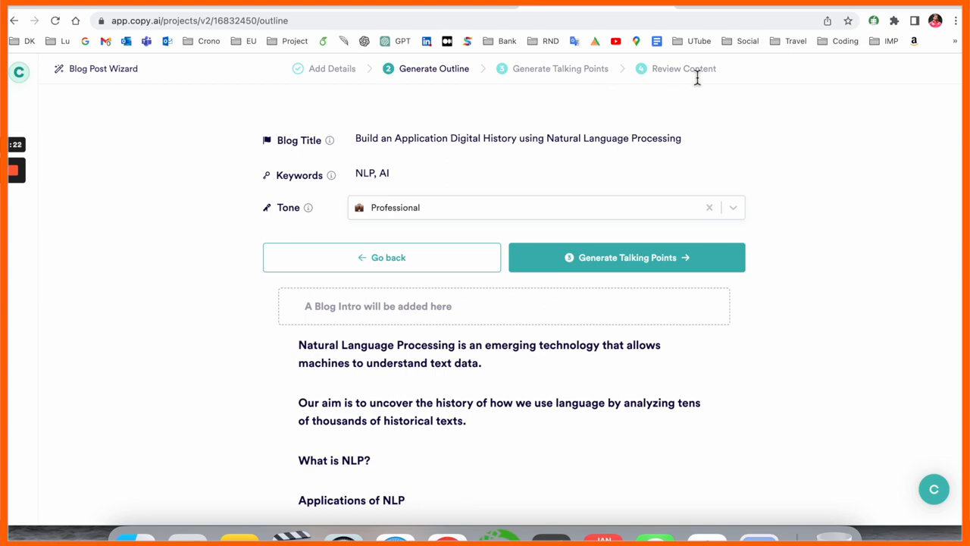
pyautogui.moveTo(705, 105)
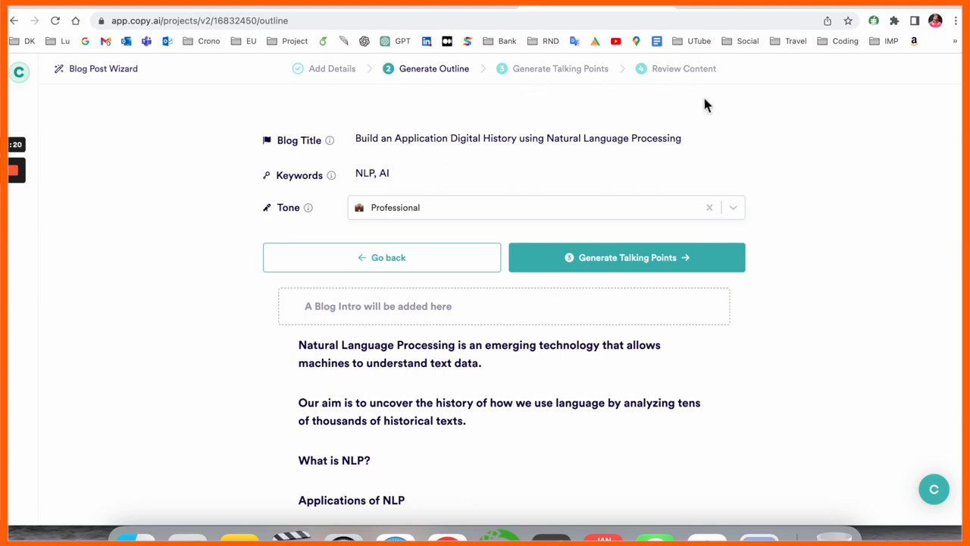
# Step: Review the generated outline sections and generate talking points for them
pyautogui.scroll(-3)
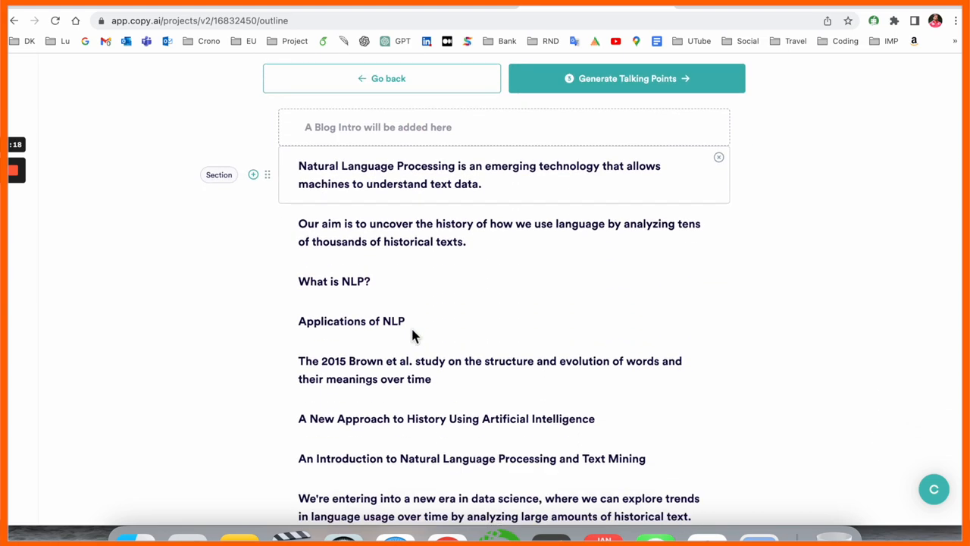
pyautogui.scroll(-3)
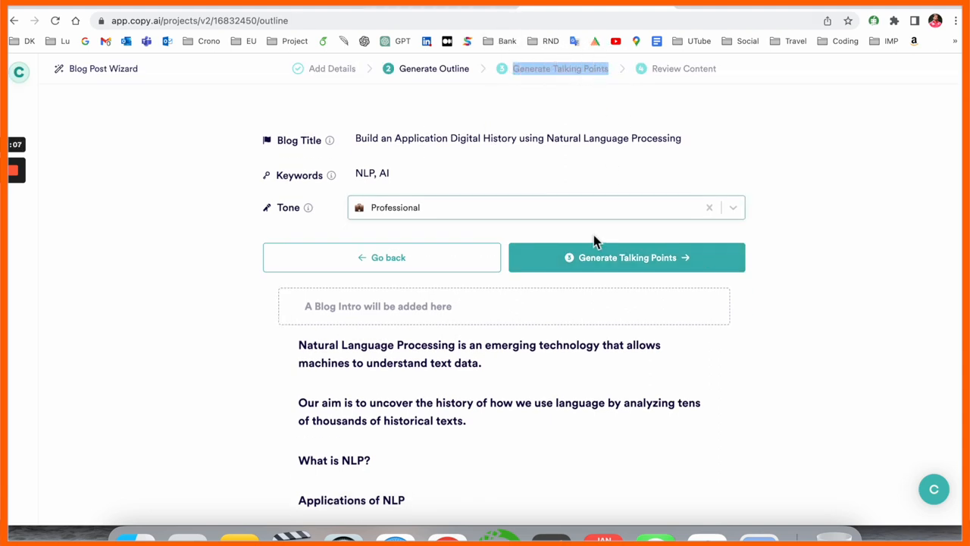
pyautogui.click(626, 258)
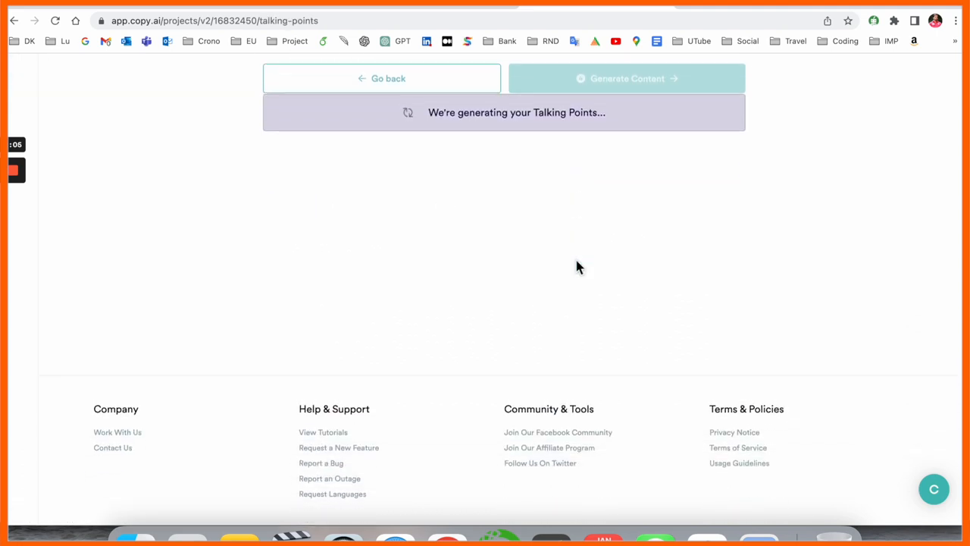
pyautogui.scroll(3)
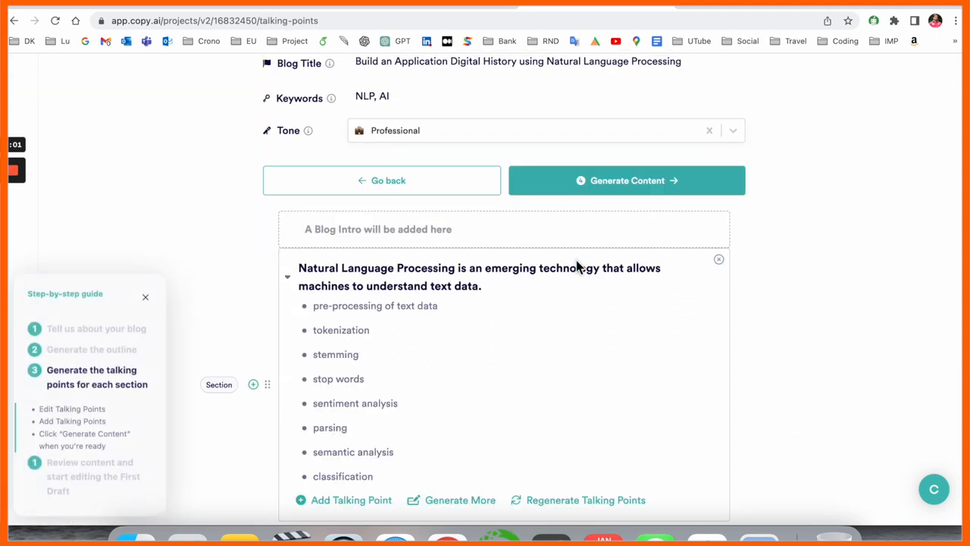
pyautogui.scroll(-3)
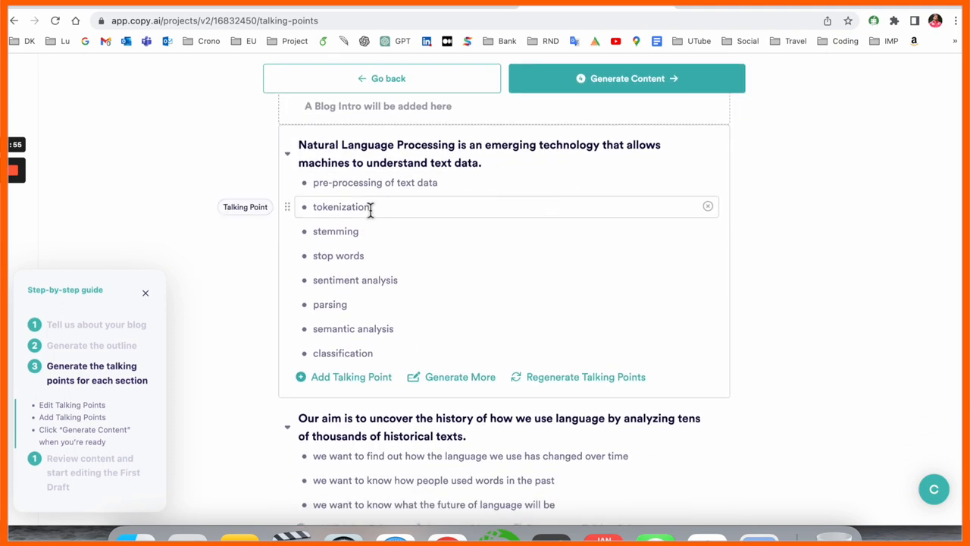
pyautogui.scroll(-3)
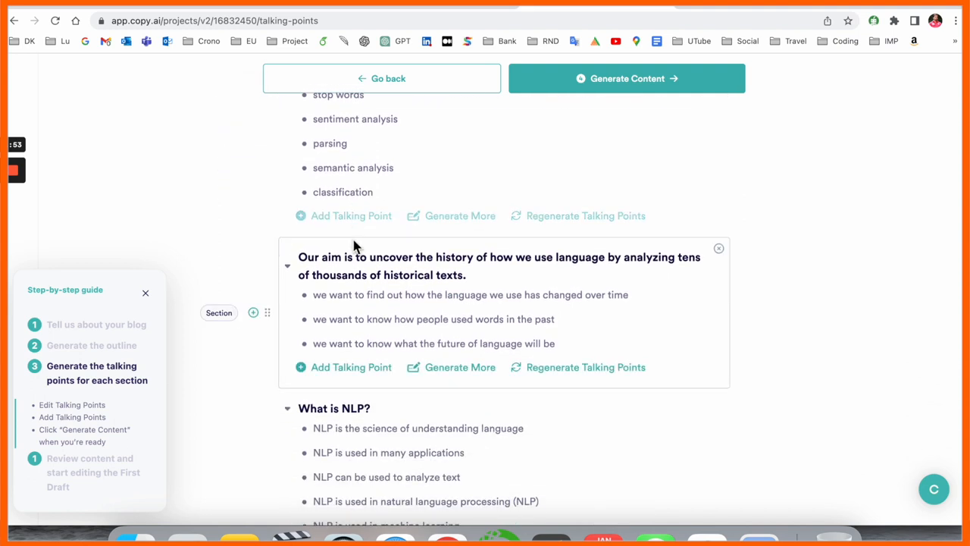
pyautogui.scroll(-3)
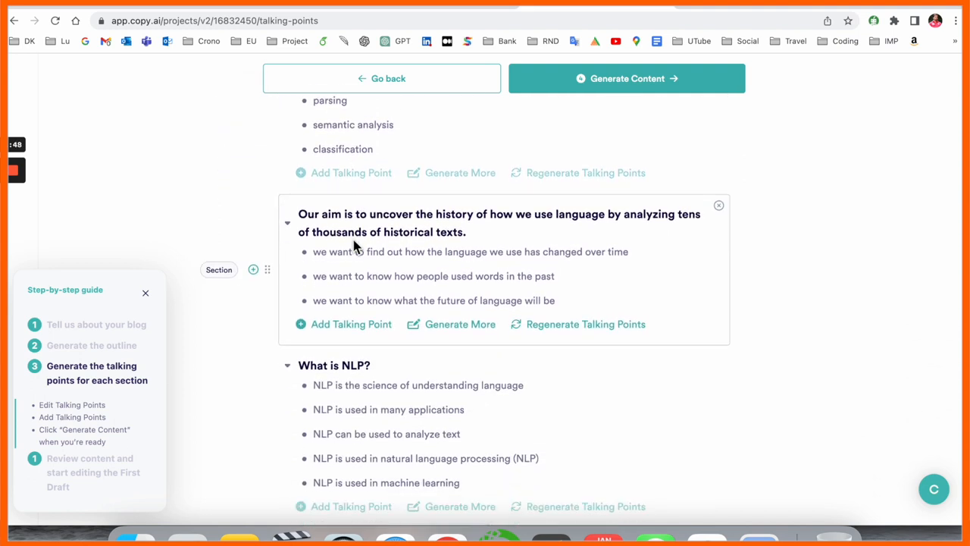
pyautogui.scroll(-3)
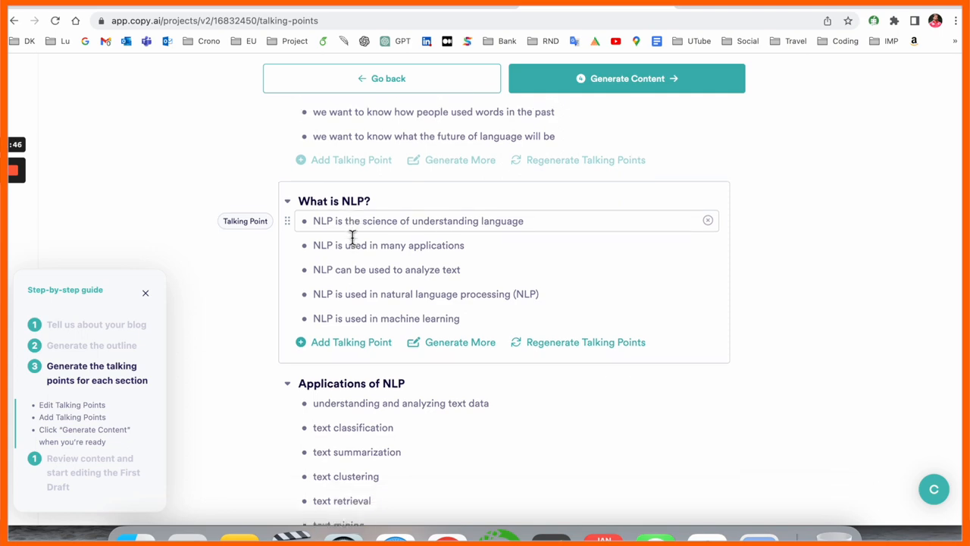
pyautogui.scroll(-3)
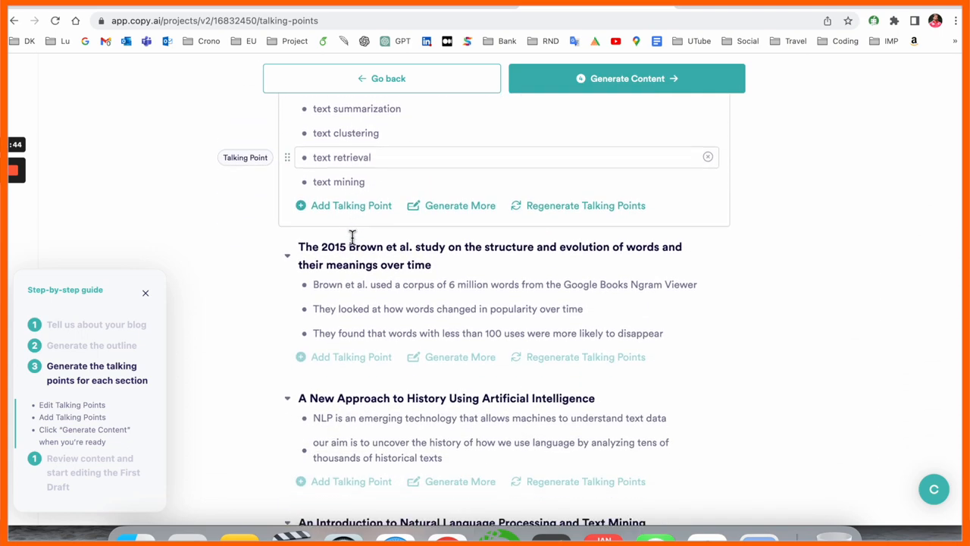
pyautogui.scroll(-3)
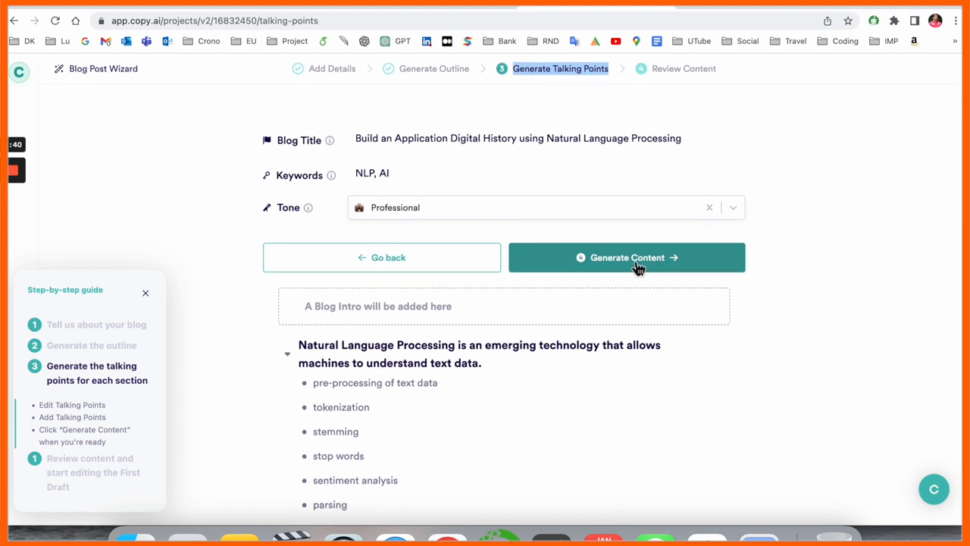
# Step: Generate section content from the talking points and regenerate the introduction paragraph
pyautogui.click(628, 258)
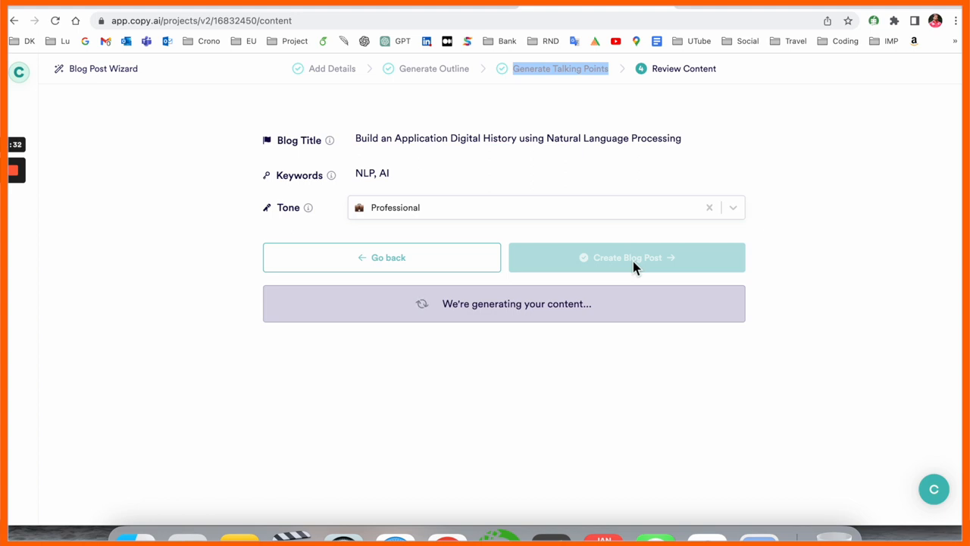
pyautogui.scroll(-3)
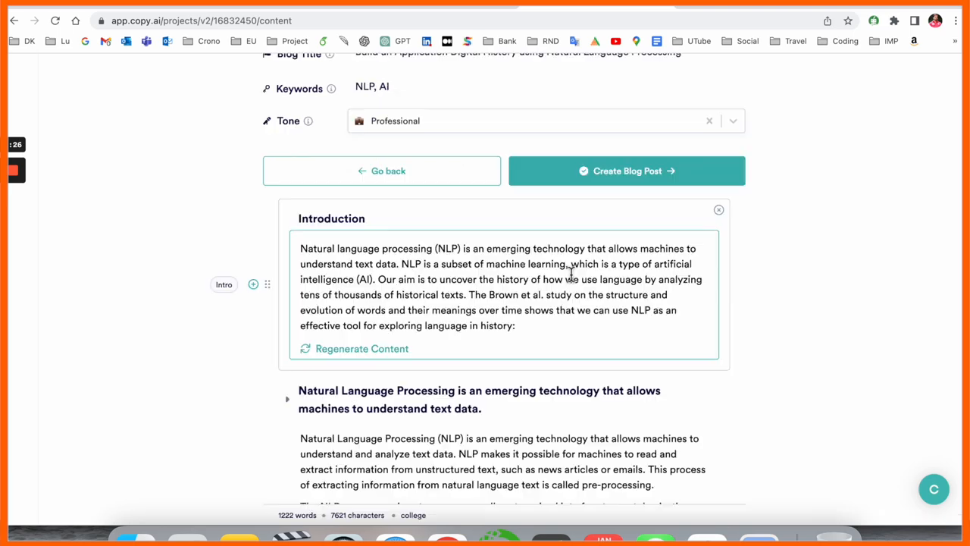
pyautogui.scroll(-3)
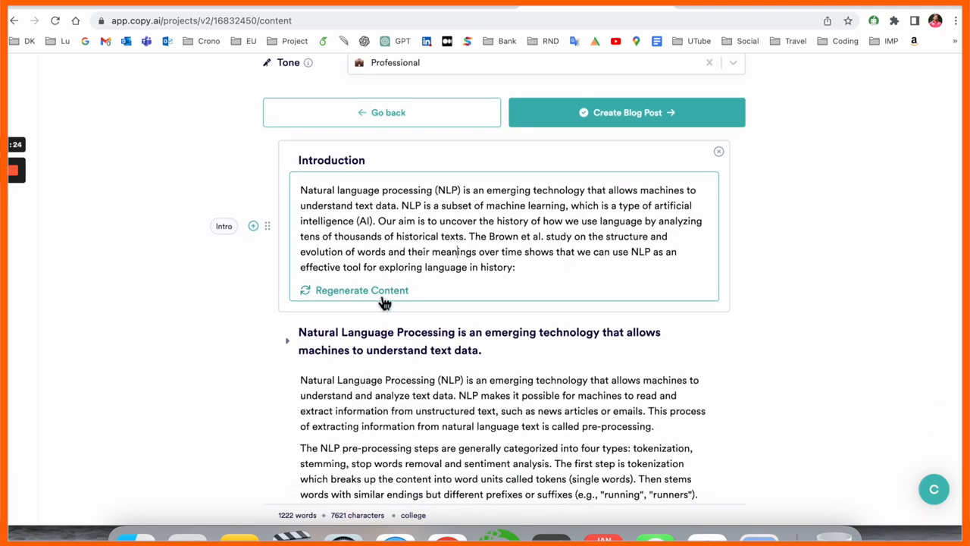
pyautogui.click(361, 289)
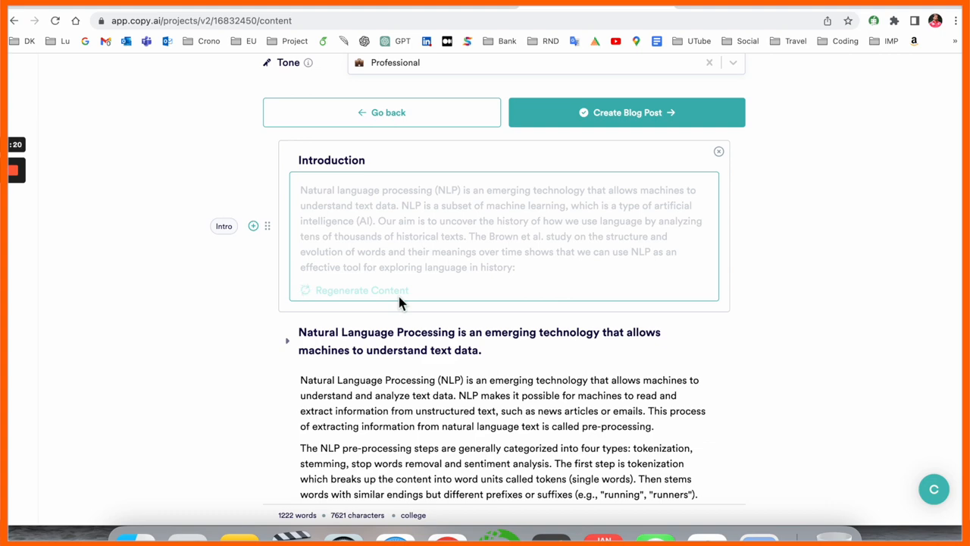
pyautogui.click(361, 289)
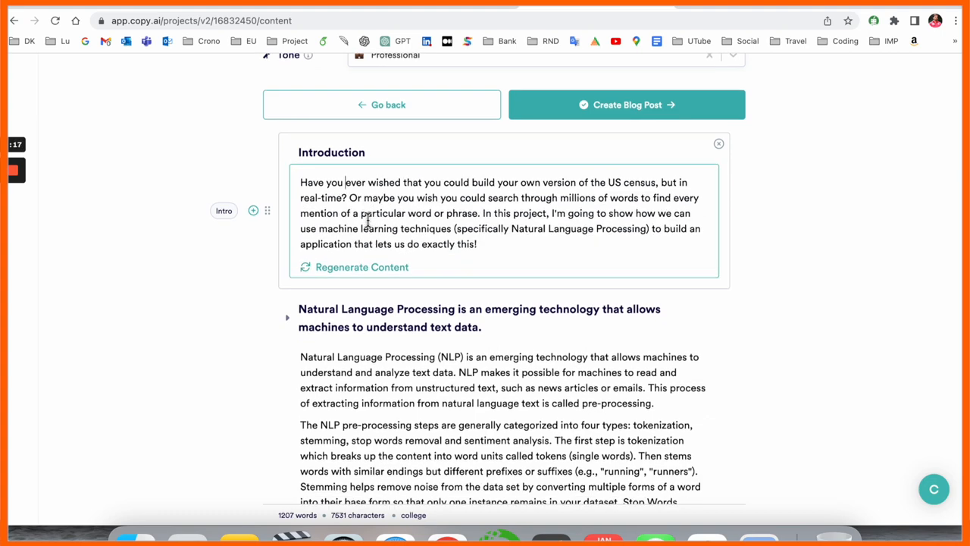
# Step: Review the generated sections and assemble them into the first-draft blog post in the editor
pyautogui.scroll(-3)
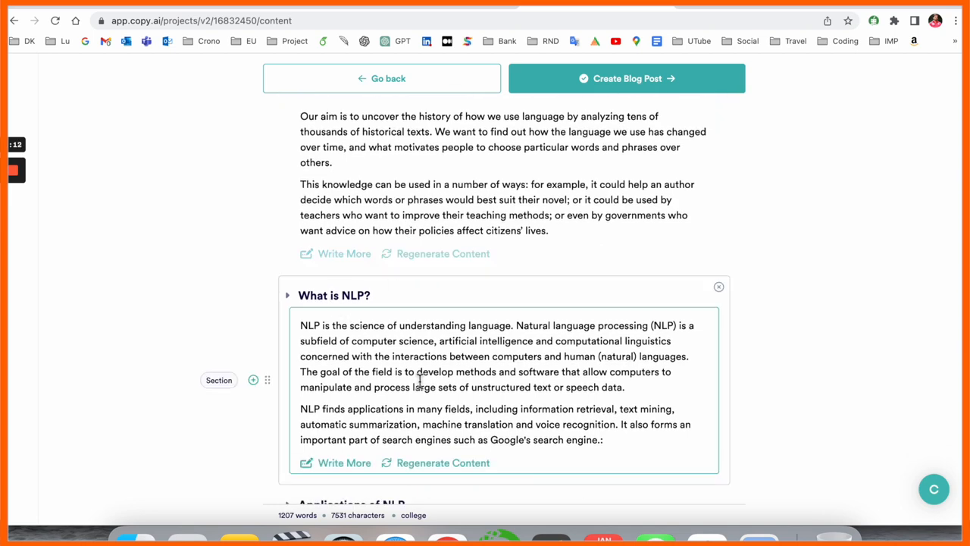
pyautogui.scroll(-3)
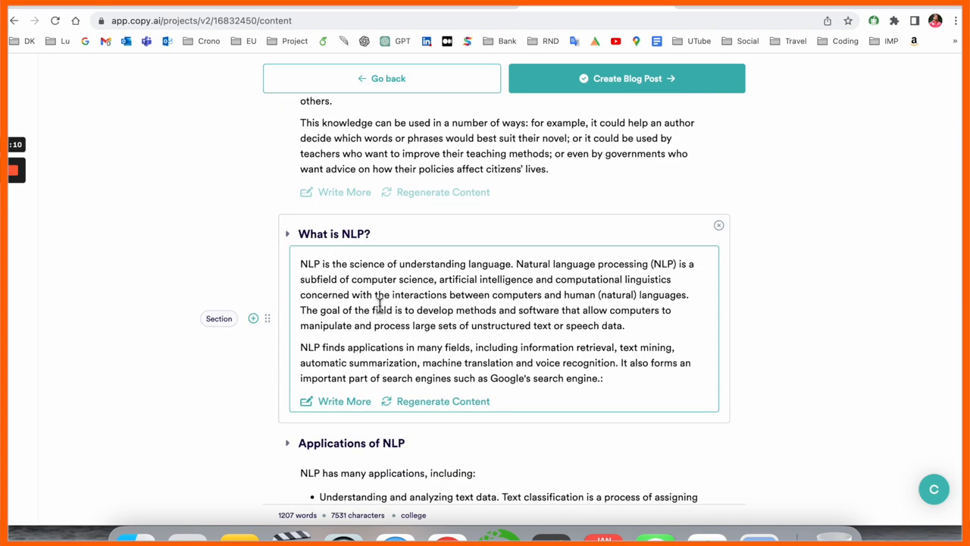
pyautogui.scroll(-3)
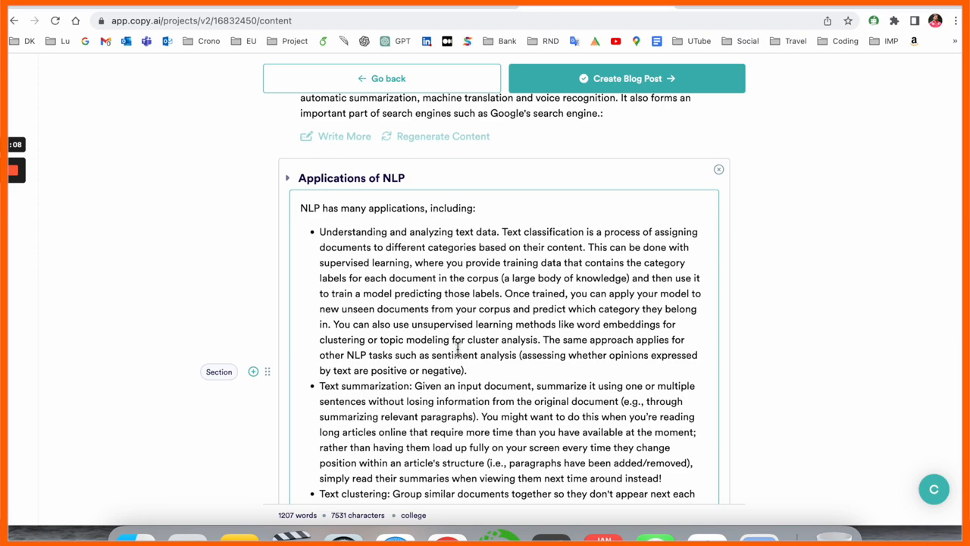
pyautogui.scroll(-3)
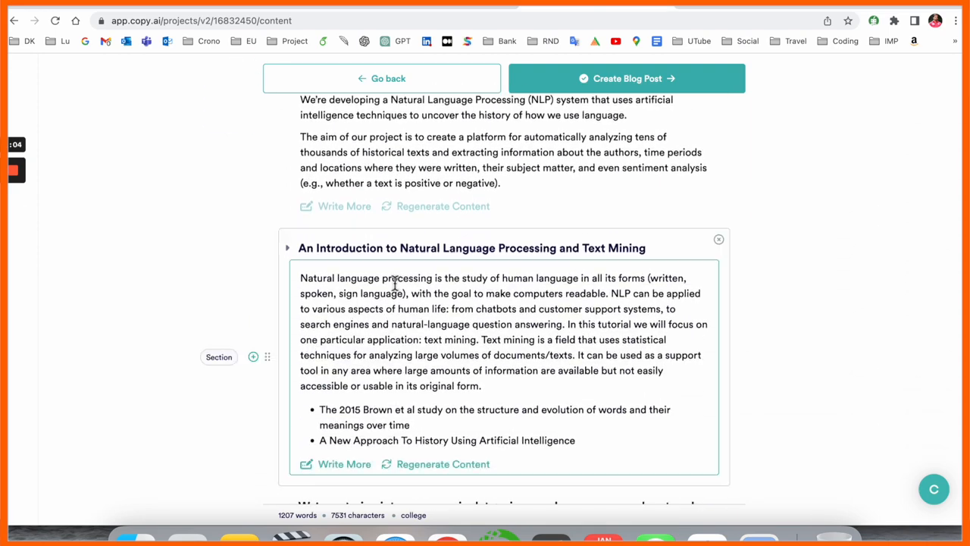
pyautogui.scroll(-3)
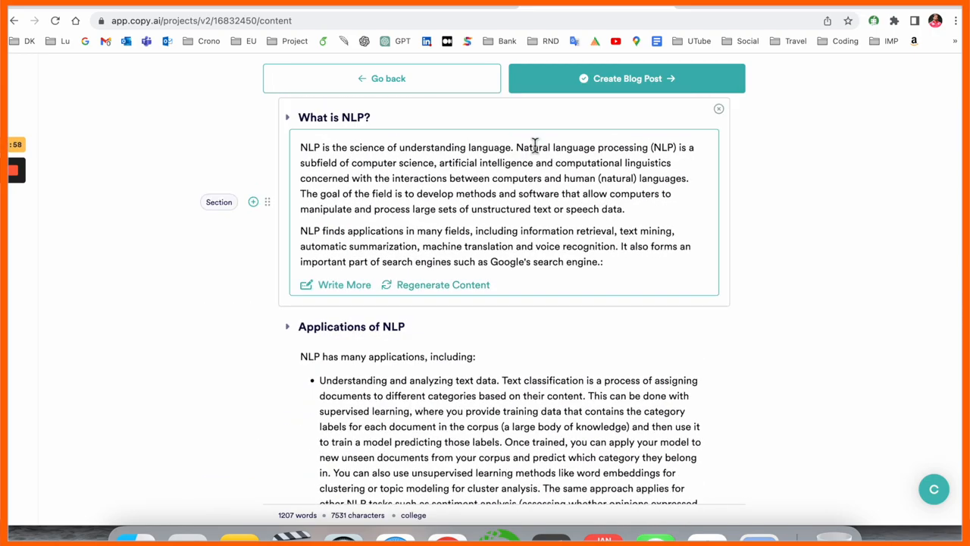
pyautogui.click(382, 79)
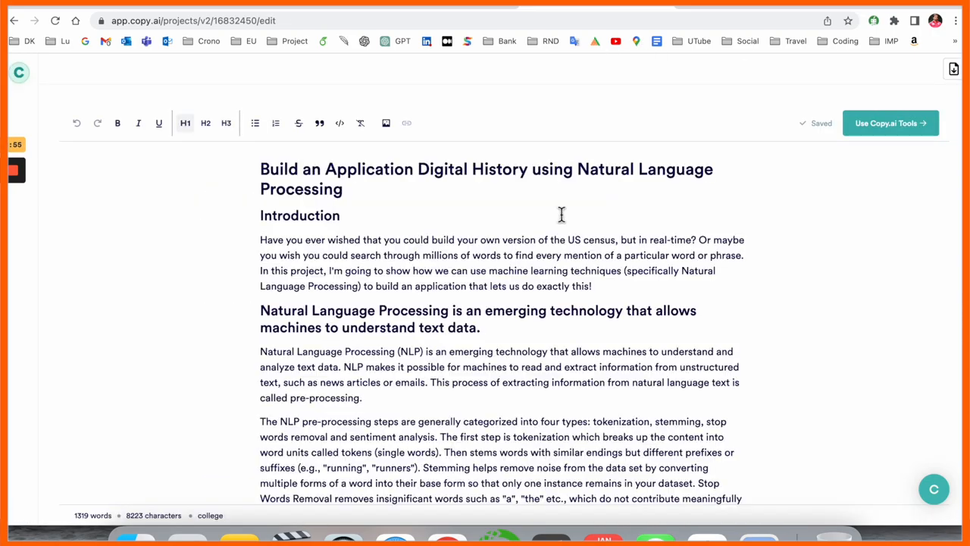
pyautogui.scroll(-3)
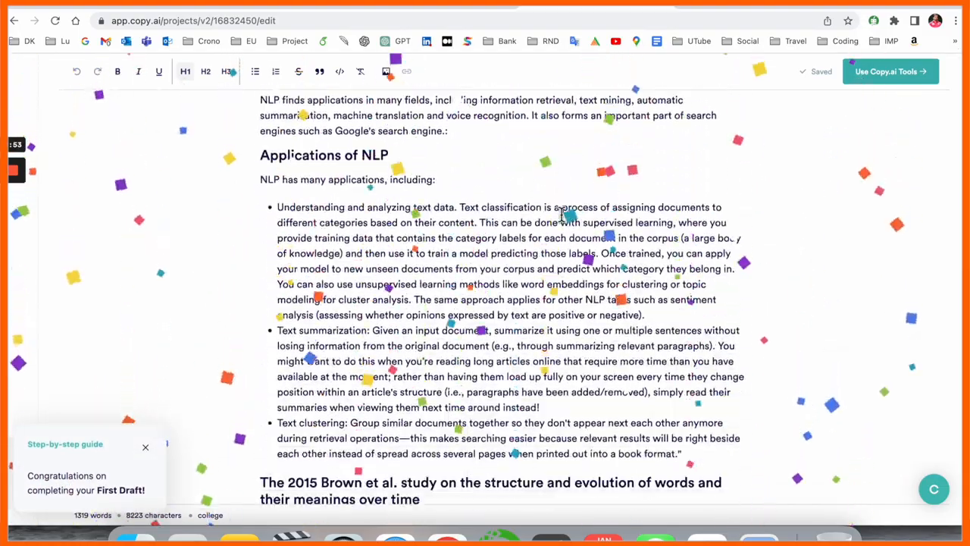
pyautogui.scroll(-3)
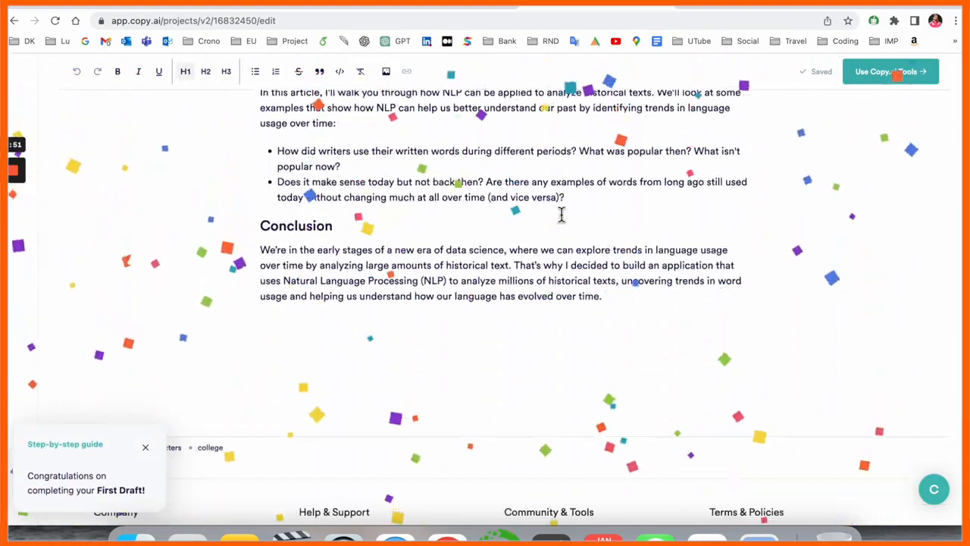